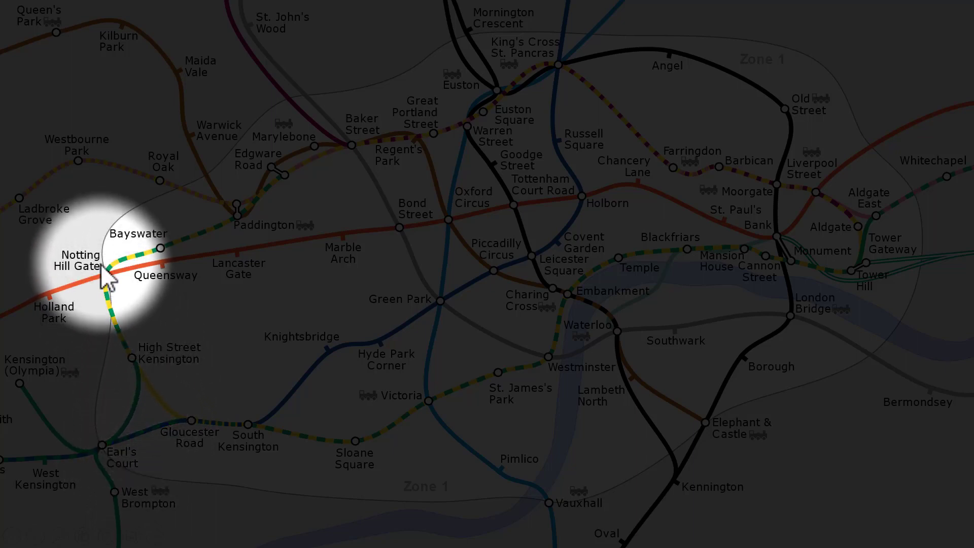
pyautogui.moveTo(252, 236)
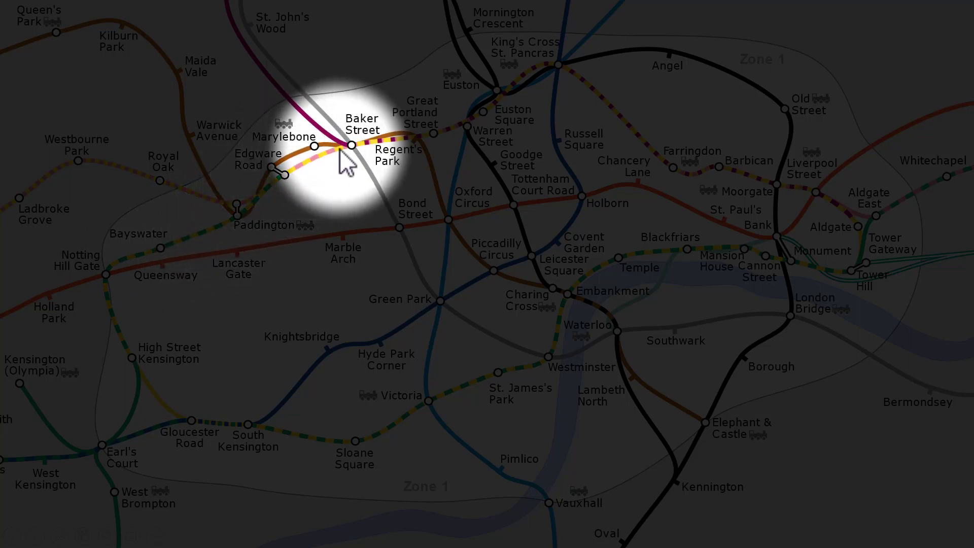
pyautogui.moveTo(407, 153)
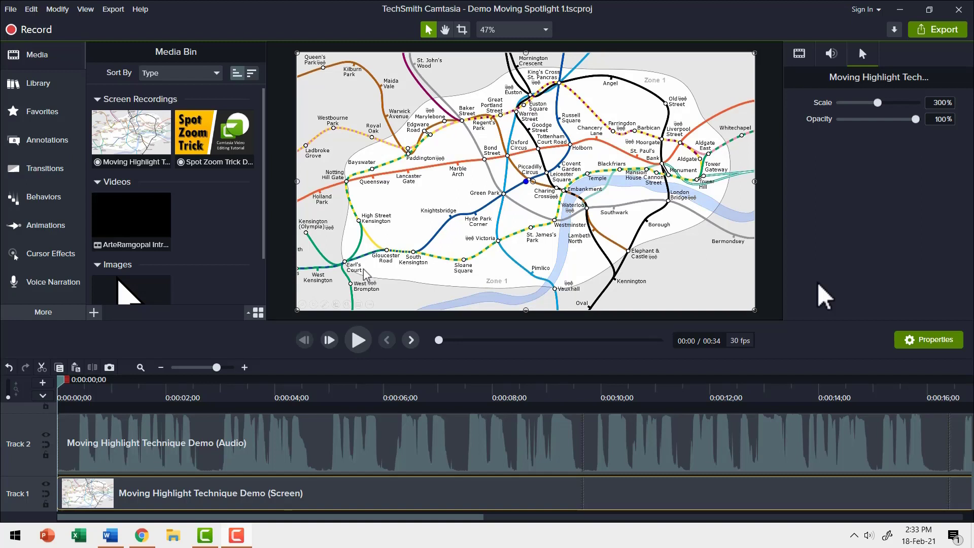
pyautogui.moveTo(831, 318)
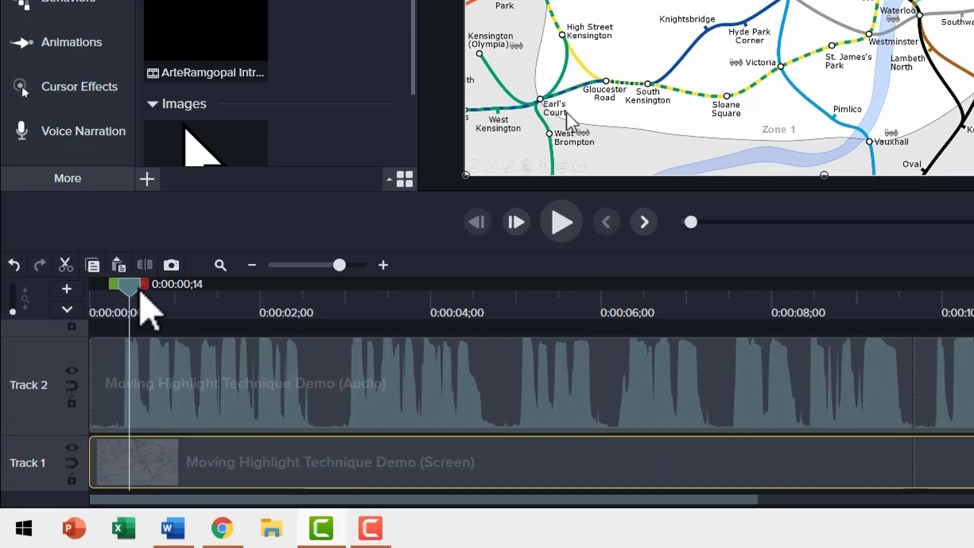
# Step: Move the playhead to 0:00:01;22 where the middle section should start
pyautogui.moveTo(125, 287); pyautogui.dragTo(169, 287)
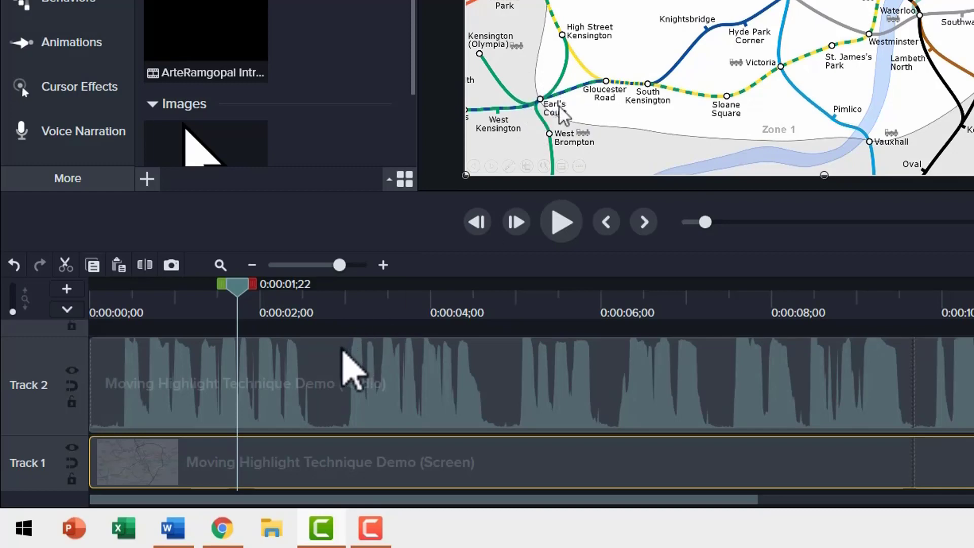
pyautogui.moveTo(284, 492)
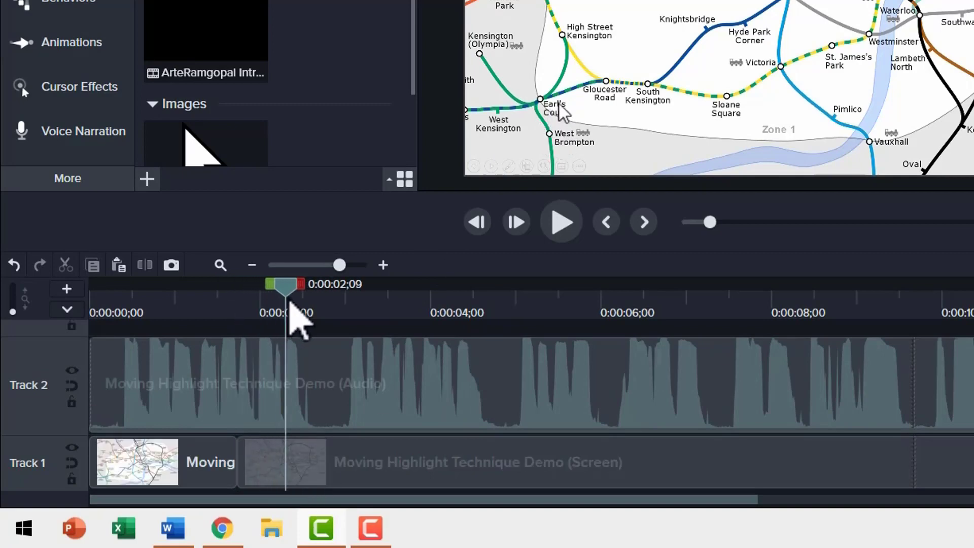
pyautogui.moveTo(333, 485)
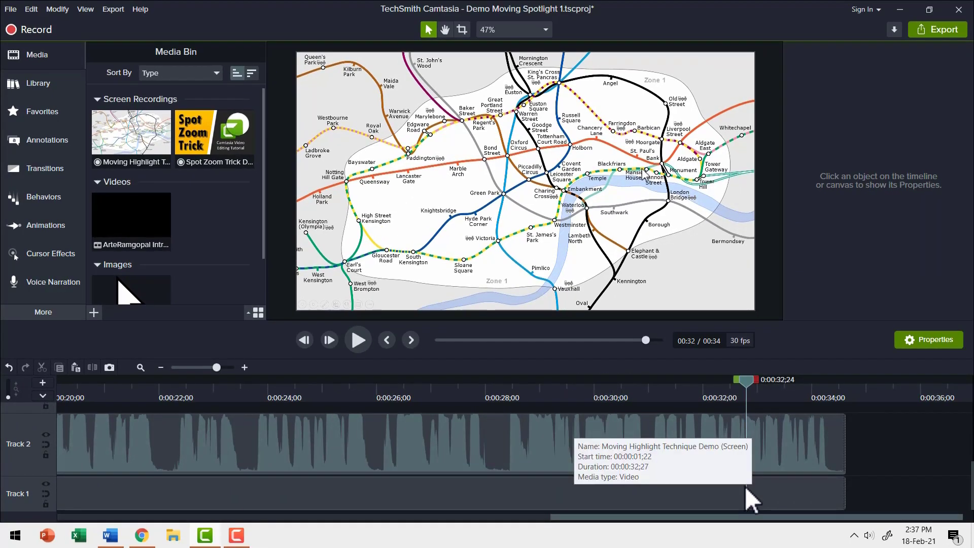
pyautogui.moveTo(764, 505)
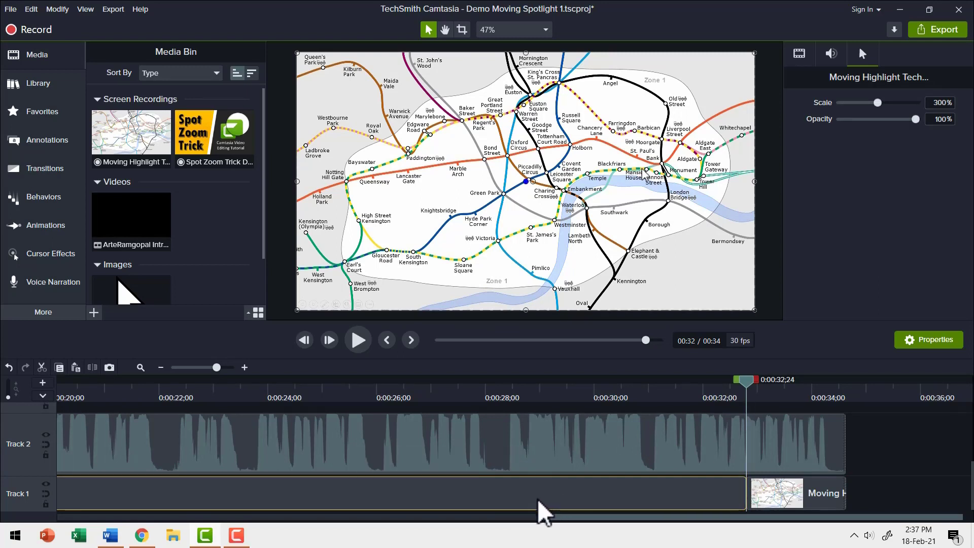
pyautogui.moveTo(755, 395)
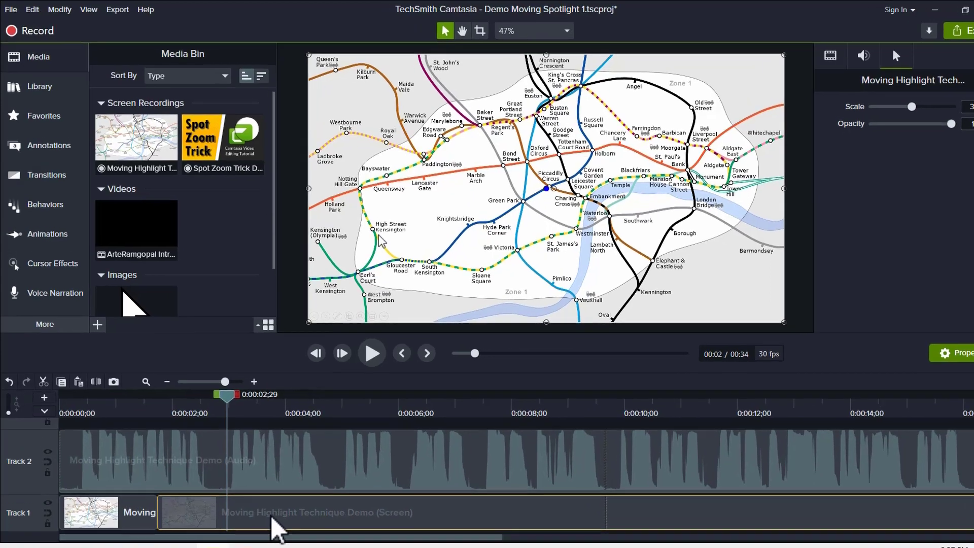
# Step: Select the middle clip and lower its Spotlight opacity through 21% down to 14%
pyautogui.click(52, 264)
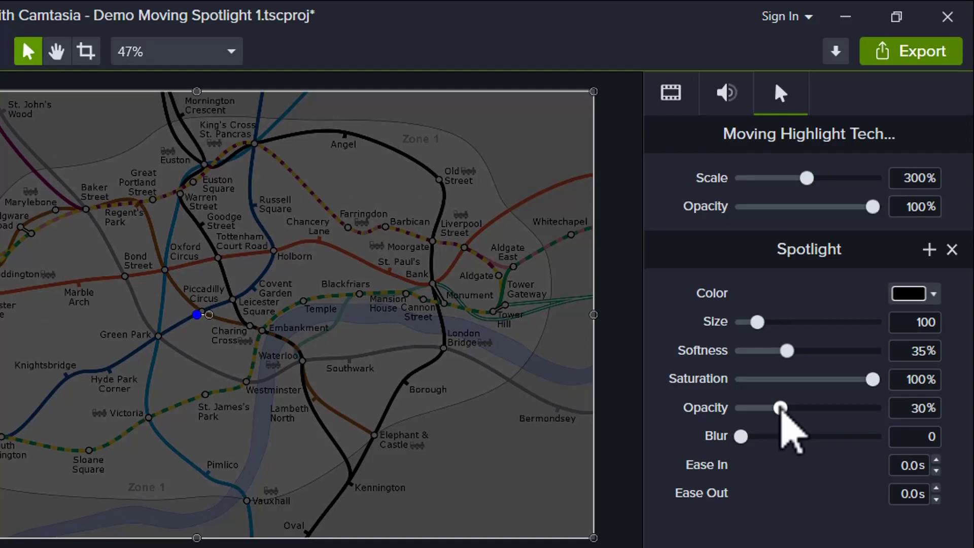
pyautogui.moveTo(780, 407); pyautogui.dragTo(768, 408)
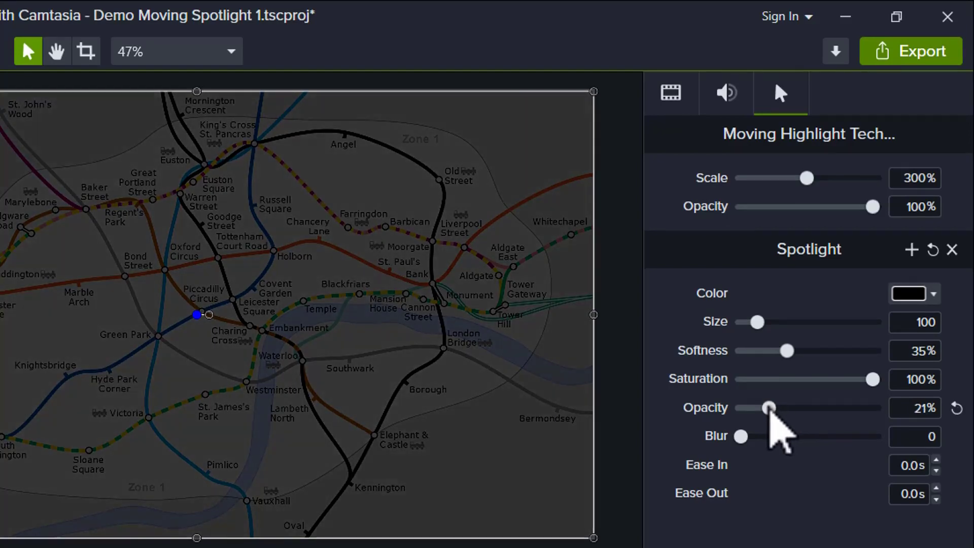
pyautogui.moveTo(770, 408); pyautogui.dragTo(757, 407)
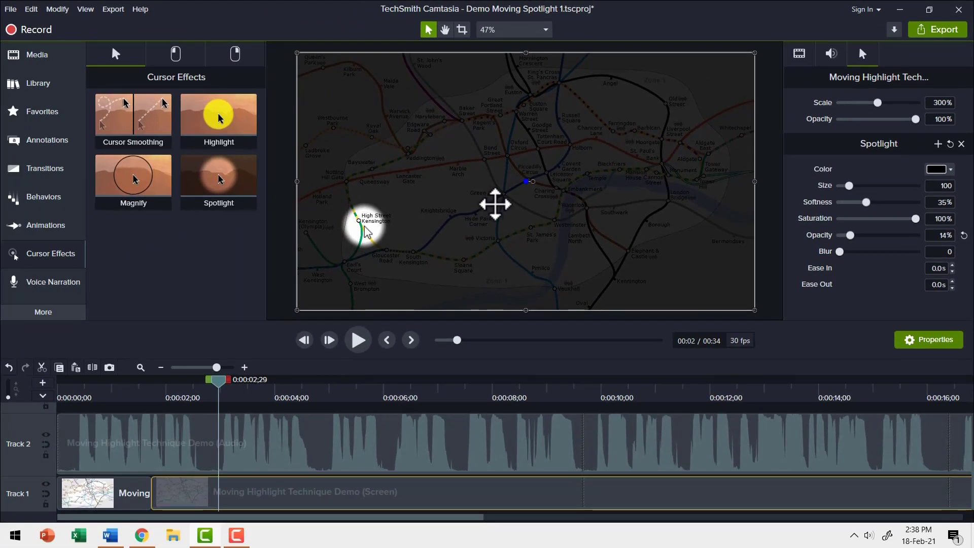
pyautogui.moveTo(363, 226)
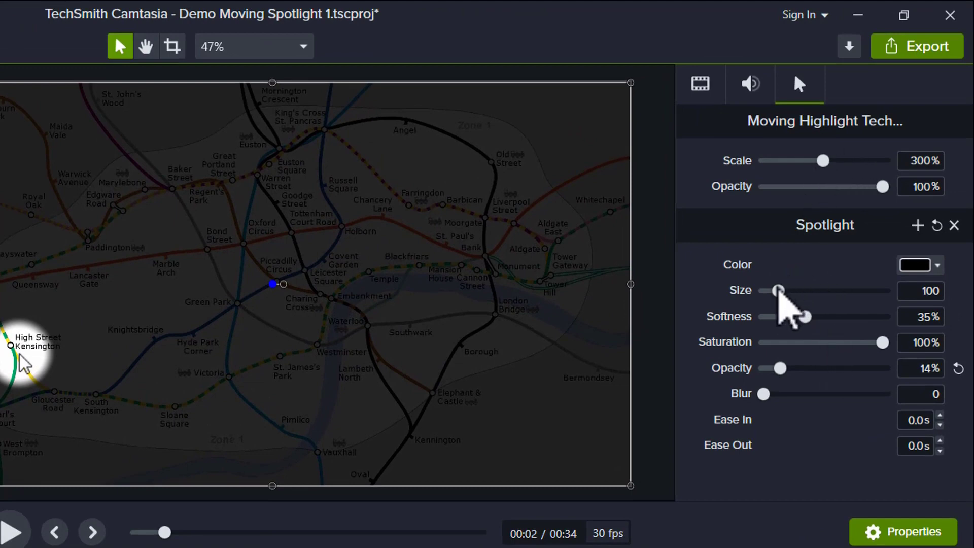
# Step: Resize the spotlight circle to 148, then settle on size 137
pyautogui.moveTo(778, 290); pyautogui.dragTo(788, 290)
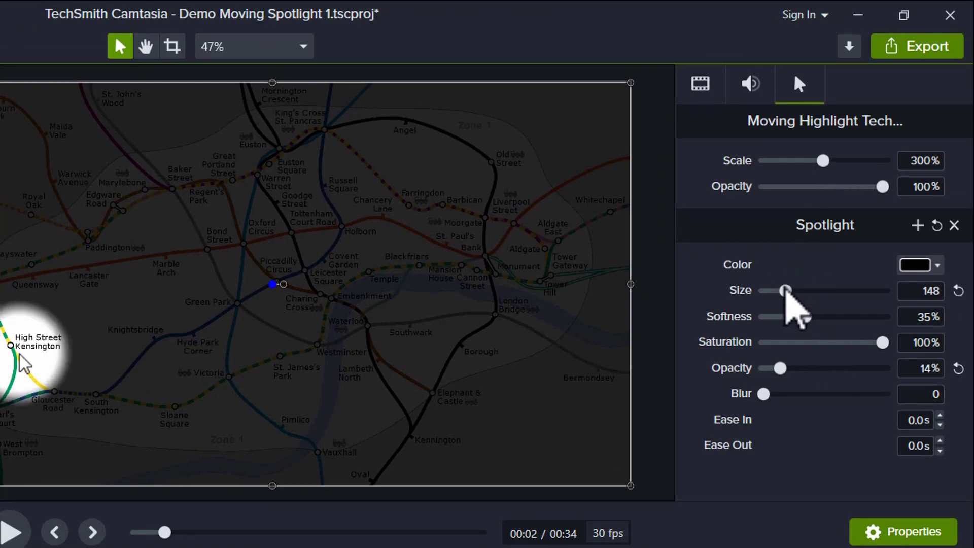
pyautogui.moveTo(787, 291); pyautogui.dragTo(785, 291)
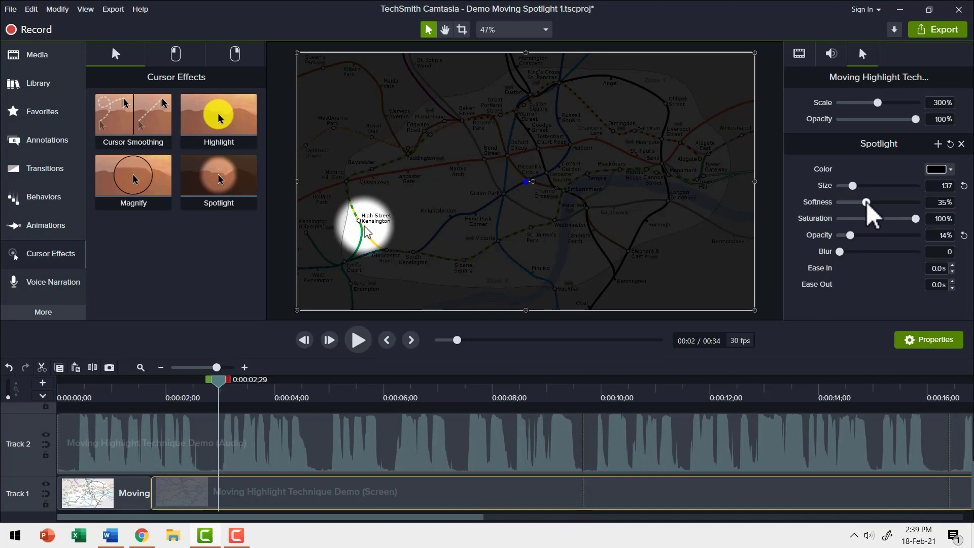
pyautogui.moveTo(870, 214)
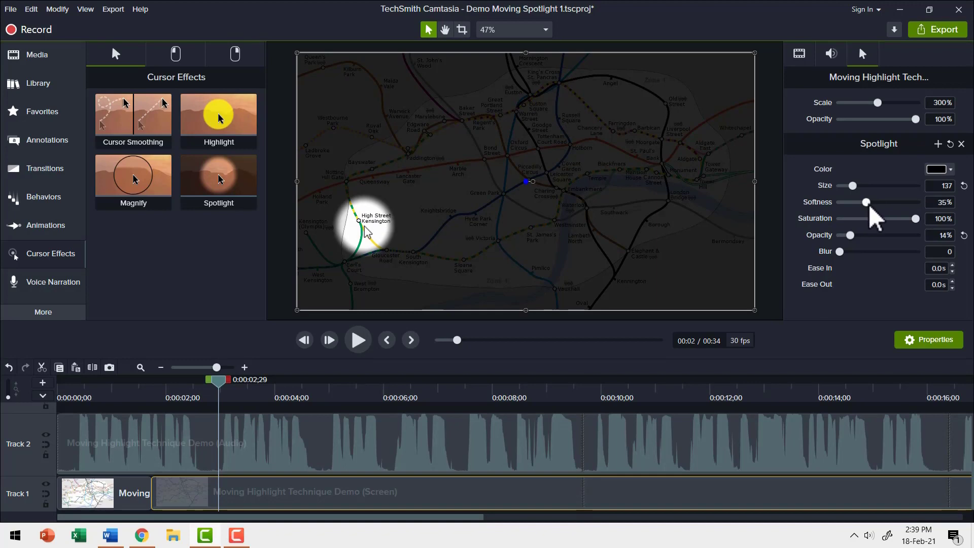
# Step: Try spotlight softness at 50% and 70%, then bring the edge back to 35%
pyautogui.moveTo(865, 202); pyautogui.dragTo(840, 273)
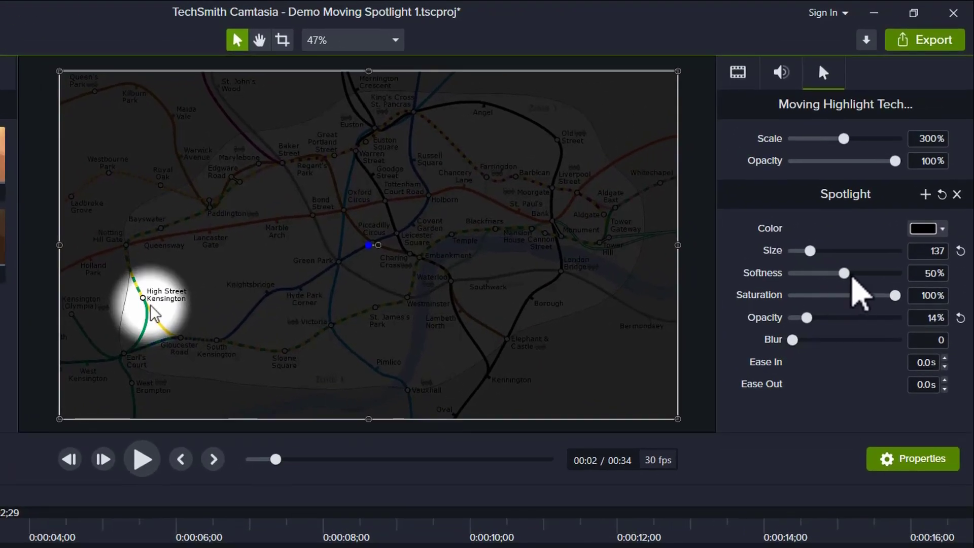
pyautogui.moveTo(839, 273); pyautogui.dragTo(865, 273)
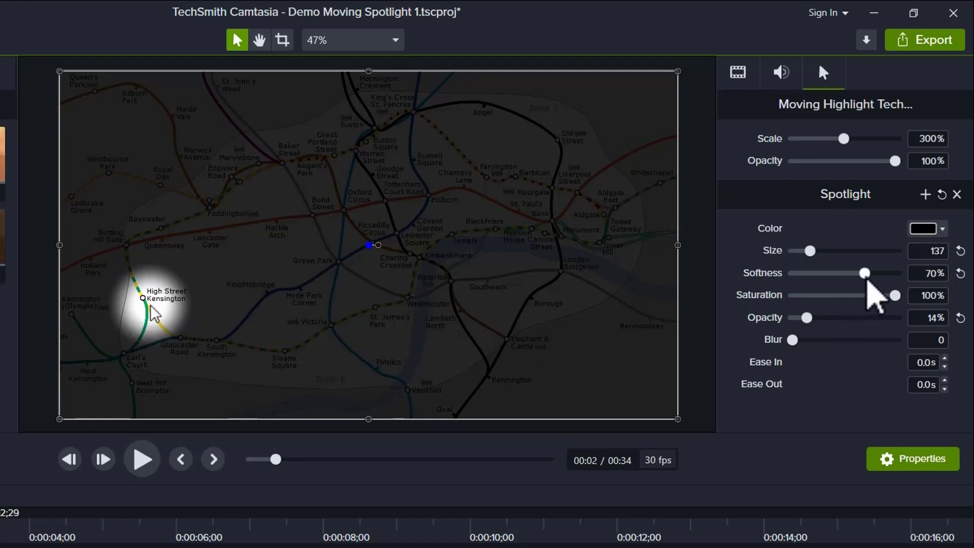
pyautogui.moveTo(864, 273); pyautogui.dragTo(793, 273)
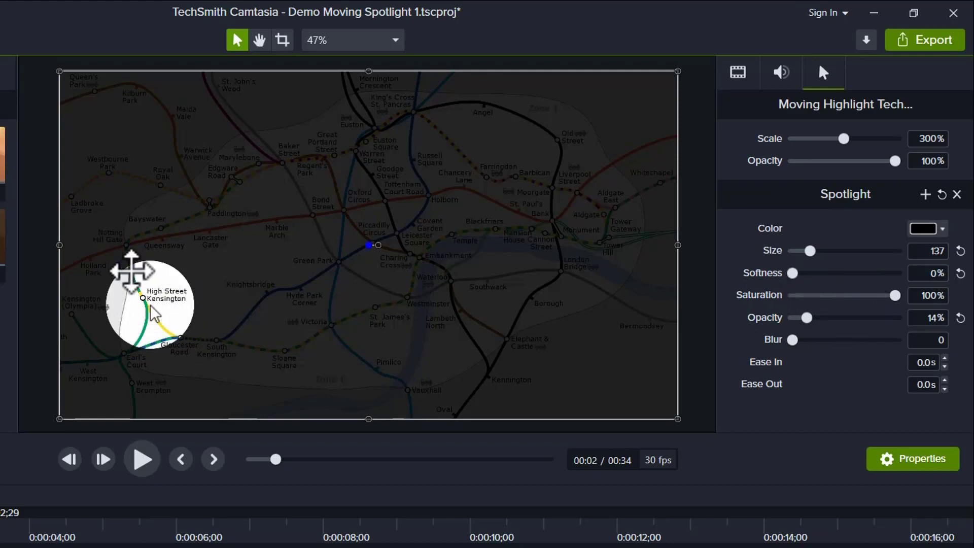
pyautogui.moveTo(130, 270); pyautogui.dragTo(177, 302)
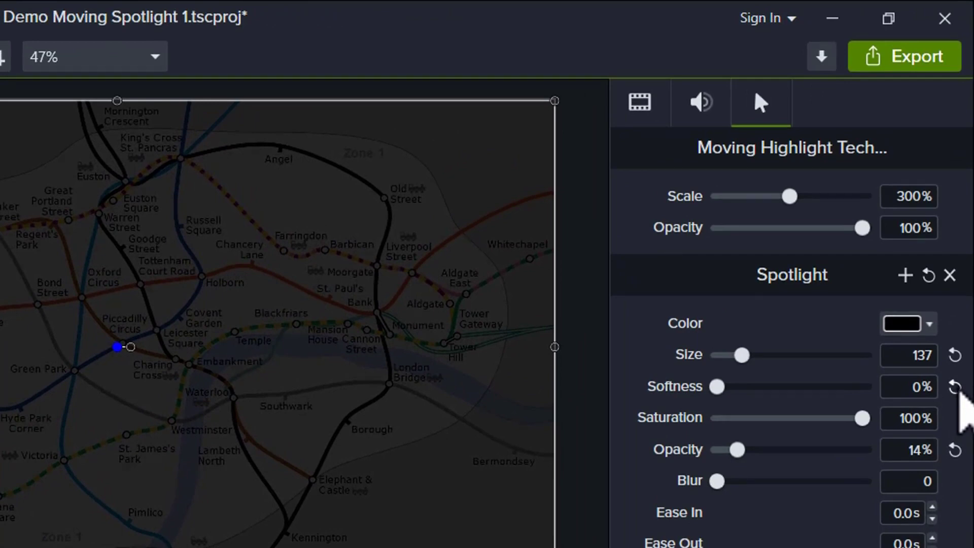
pyautogui.moveTo(719, 386); pyautogui.dragTo(767, 385)
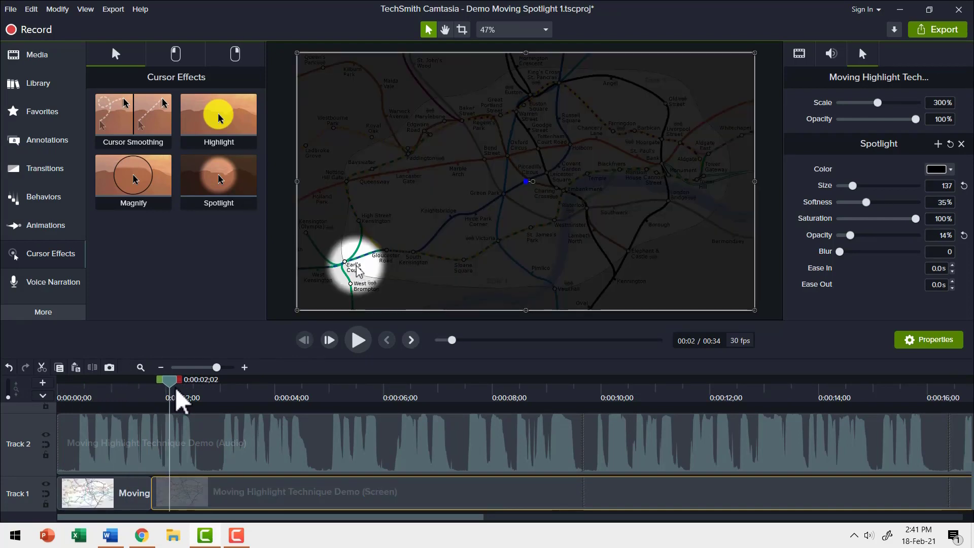
pyautogui.moveTo(118, 516)
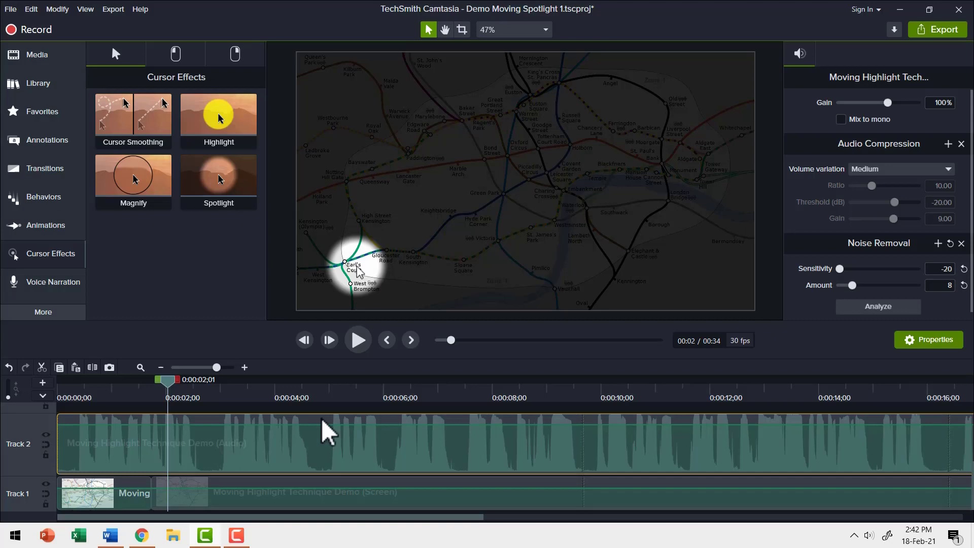
pyautogui.moveTo(38, 453)
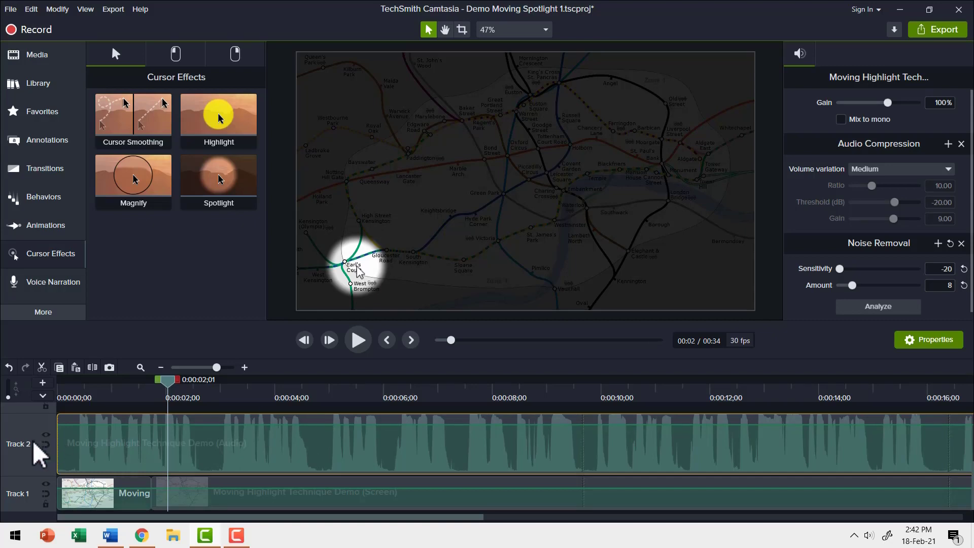
# Step: Remove Track 2 with its audio clip, confirming the media deletion
pyautogui.rightClick(18, 444)
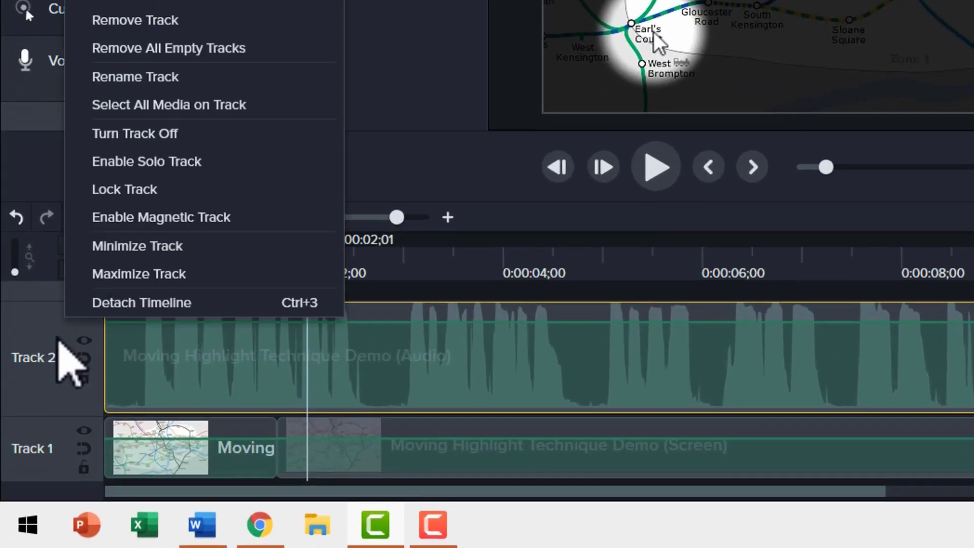
pyautogui.click(134, 21)
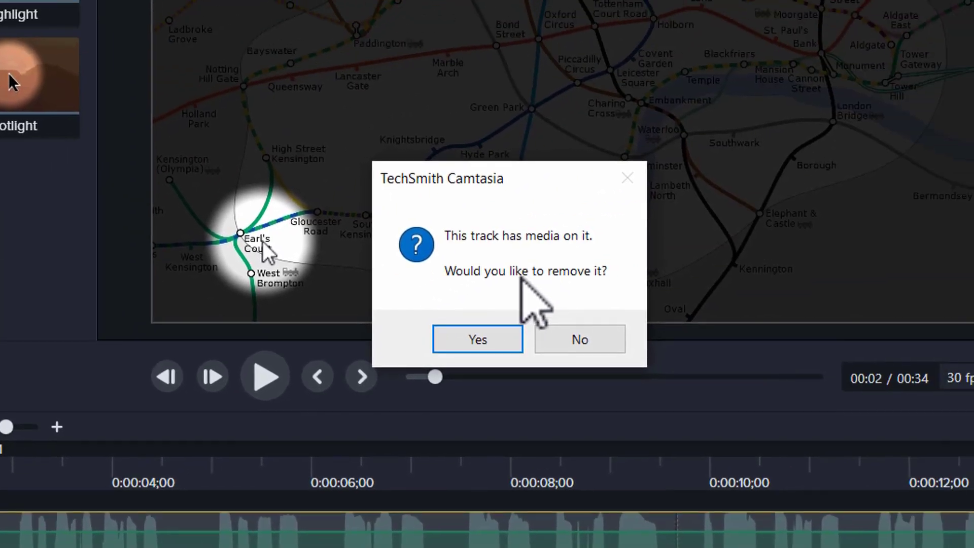
pyautogui.moveTo(544, 311)
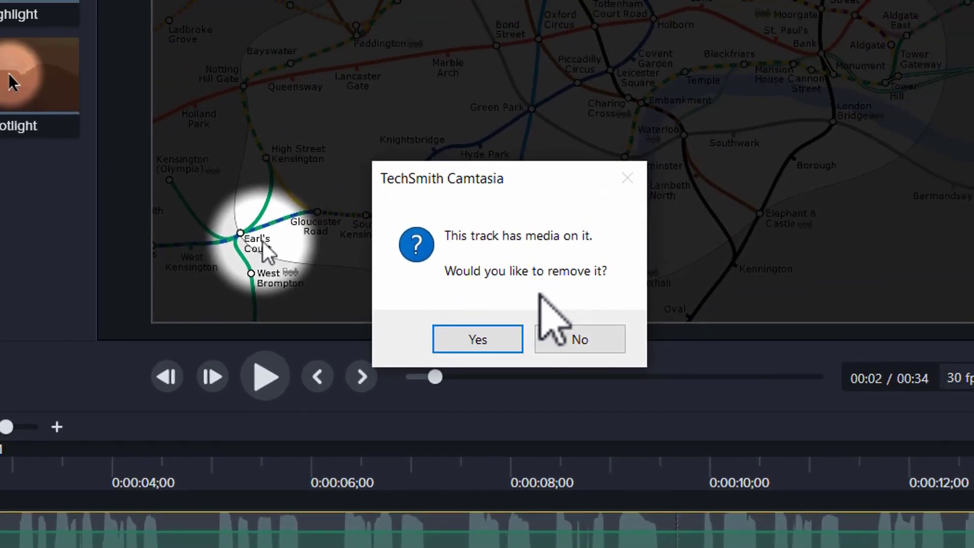
pyautogui.click(579, 339)
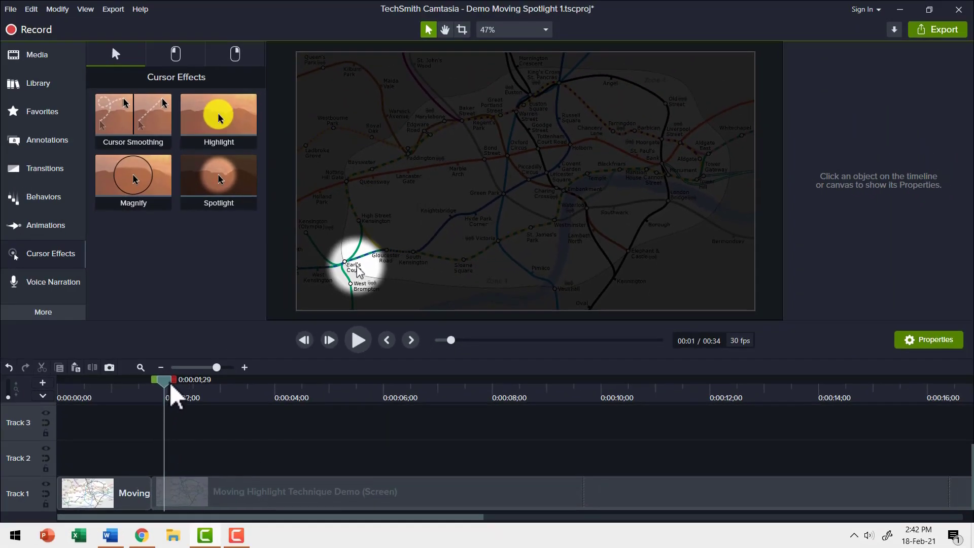
pyautogui.moveTo(348, 385)
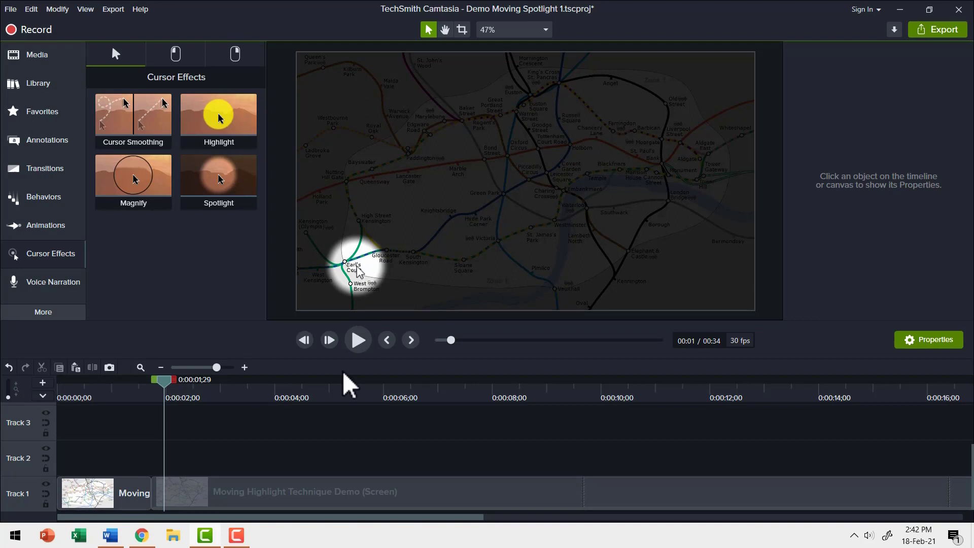
# Step: Play the preview until the spotlight reaches Marylebone, then pause around 00:08
pyautogui.click(357, 340)
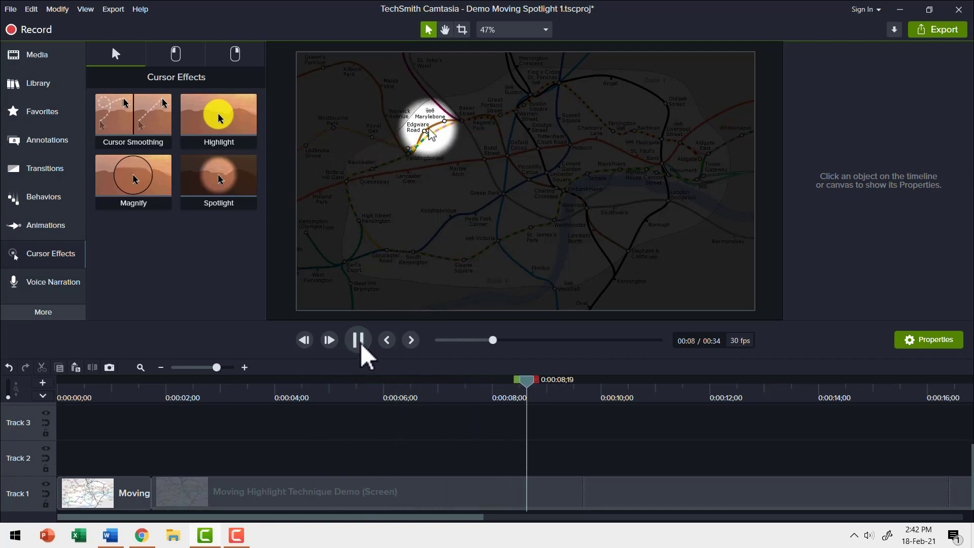
pyautogui.click(357, 340)
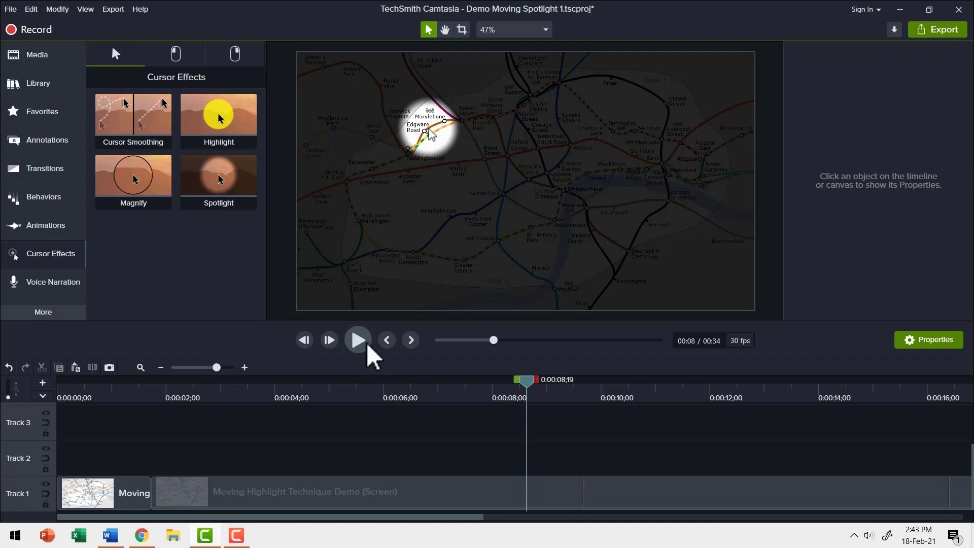
pyautogui.click(358, 340)
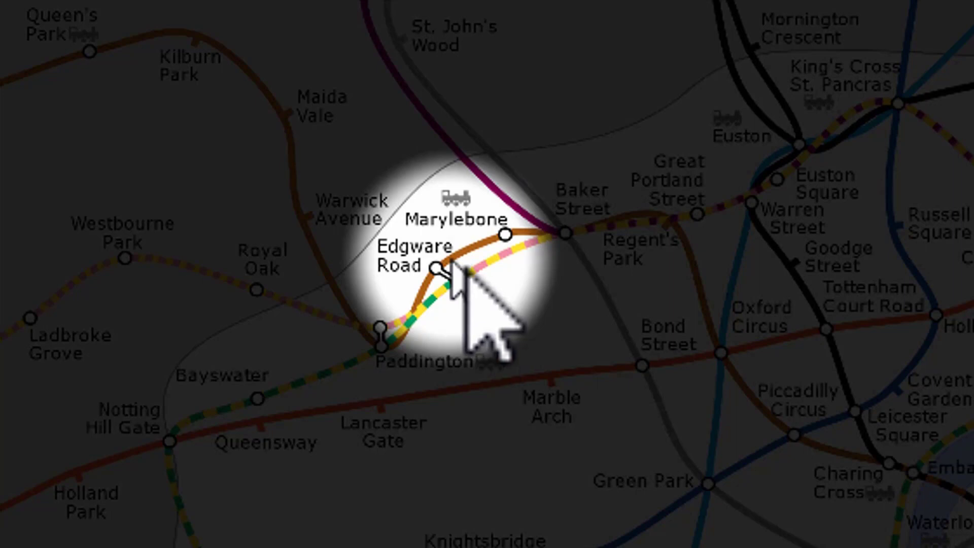
pyautogui.moveTo(474, 385)
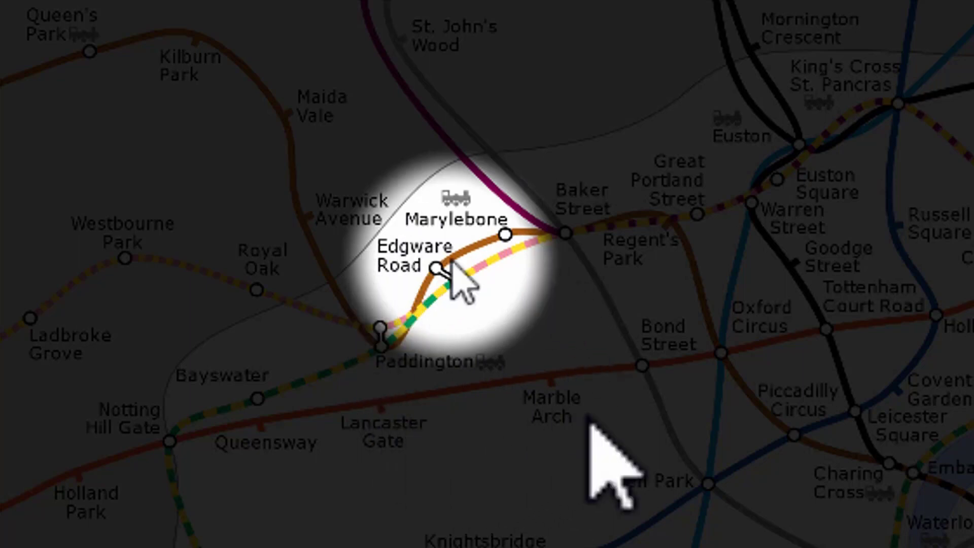
pyautogui.moveTo(611, 463)
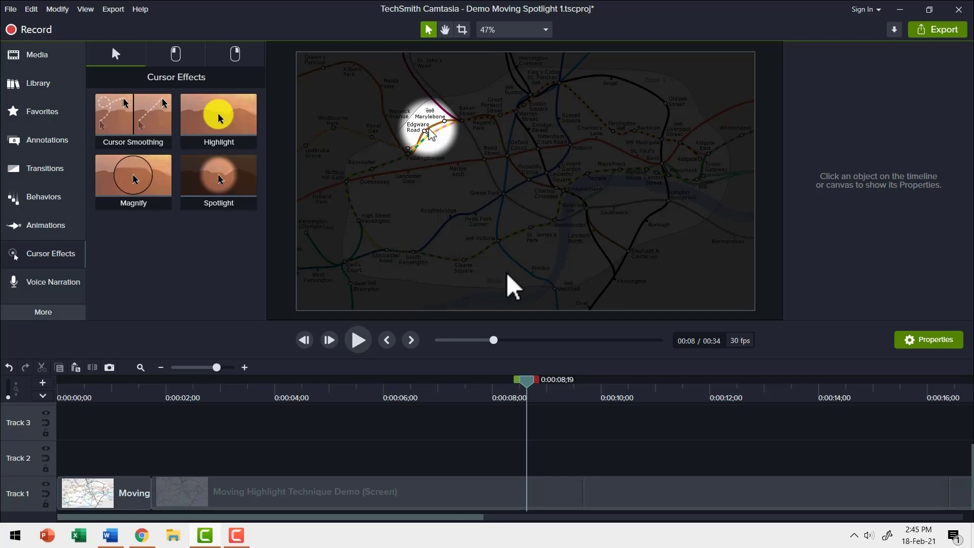
pyautogui.moveTo(589, 259)
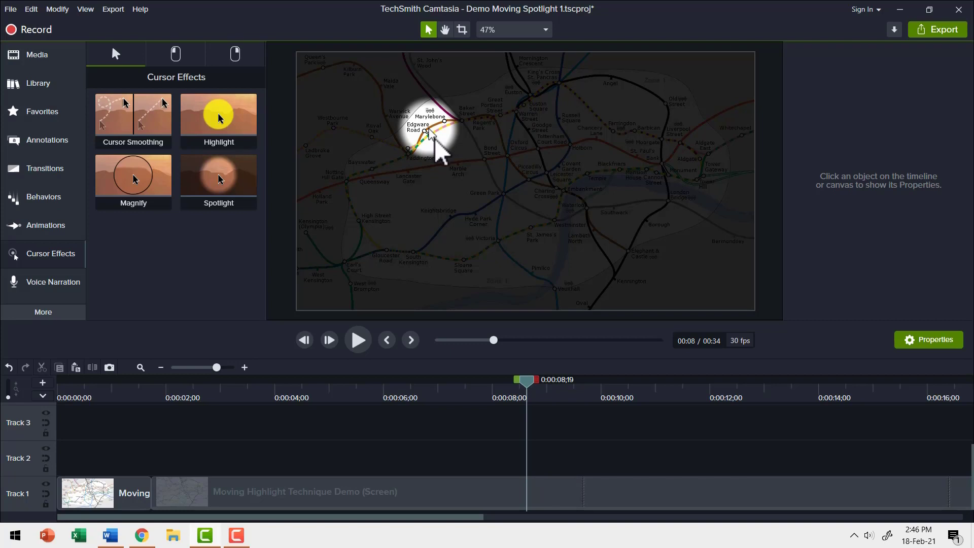
pyautogui.moveTo(551, 242)
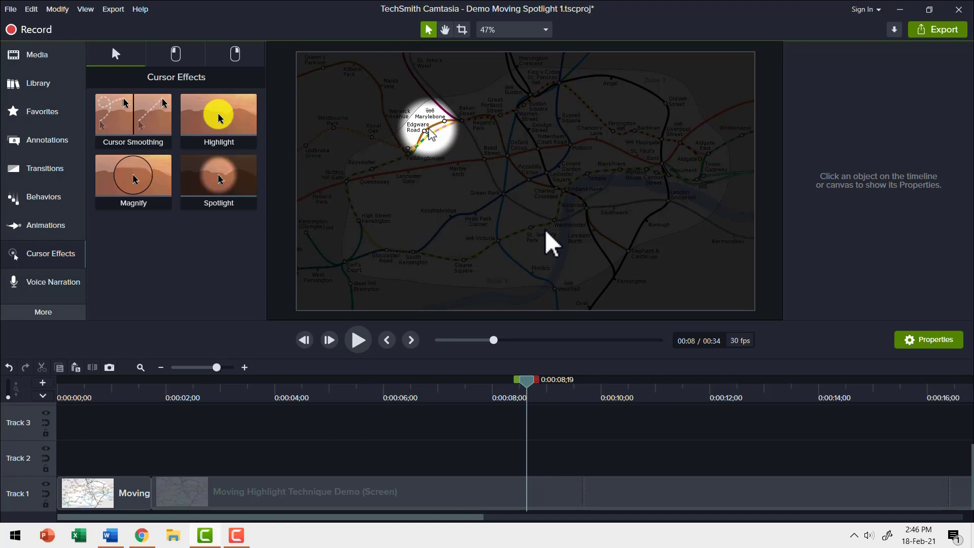